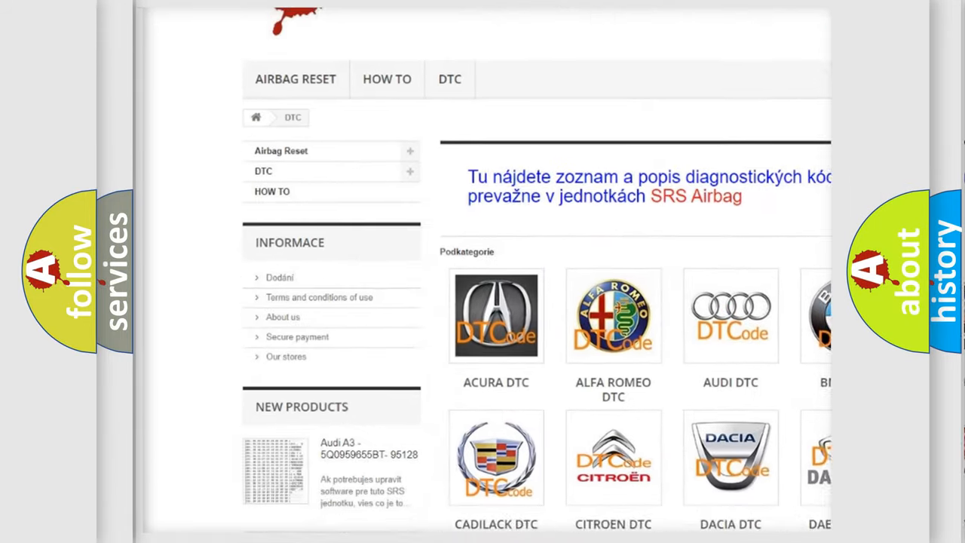
{"action": "scroll", "scroll_direction": "down", "scroll_amount": 3}
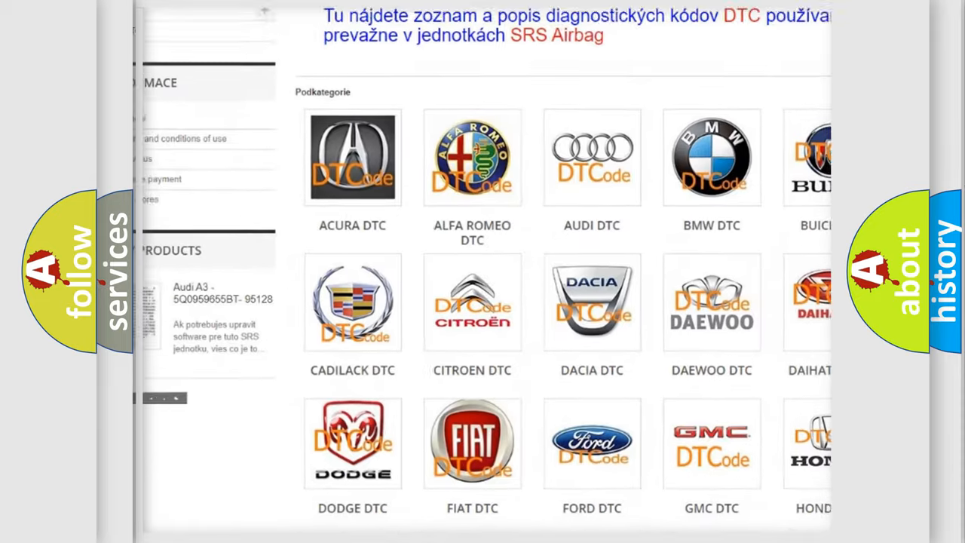
{"action": "scroll", "scroll_direction": "down", "scroll_amount": 3}
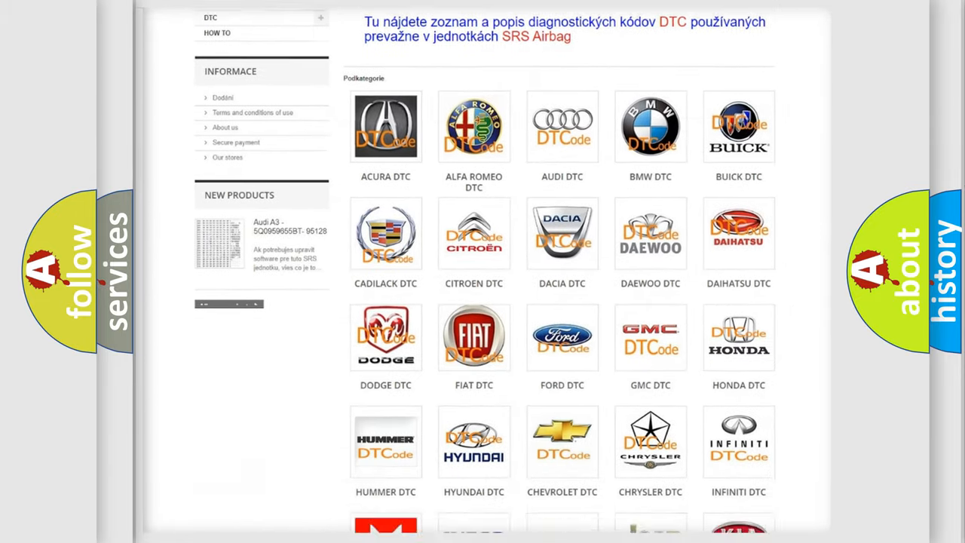
{"action": "scroll", "scroll_direction": "down", "scroll_amount": 3}
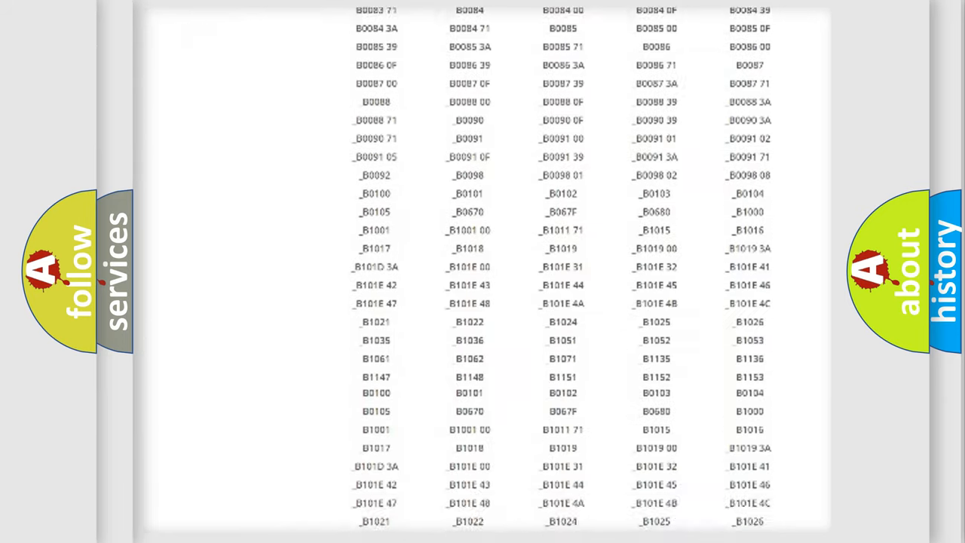
{"action": "scroll", "scroll_direction": "down", "scroll_amount": 3}
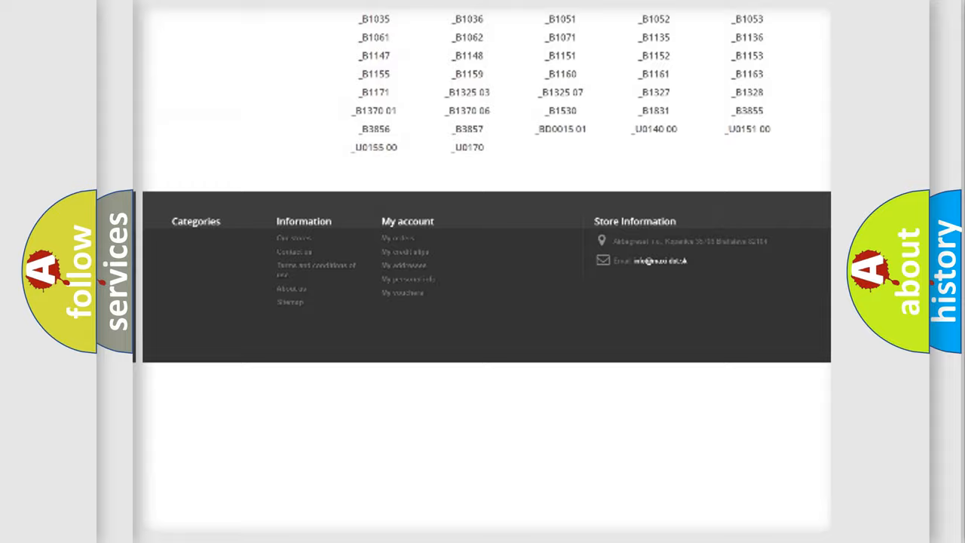
{"action": "scroll", "scroll_direction": "up", "scroll_amount": 3}
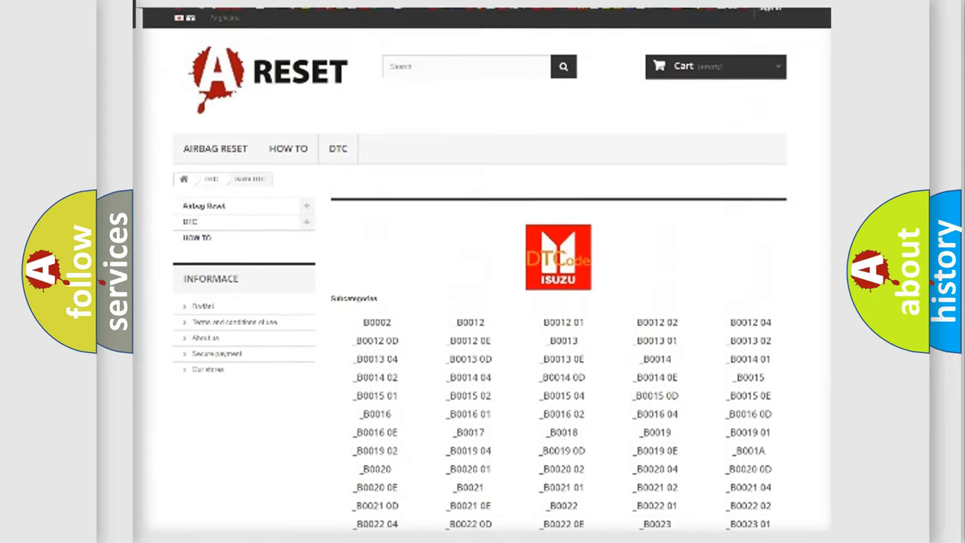